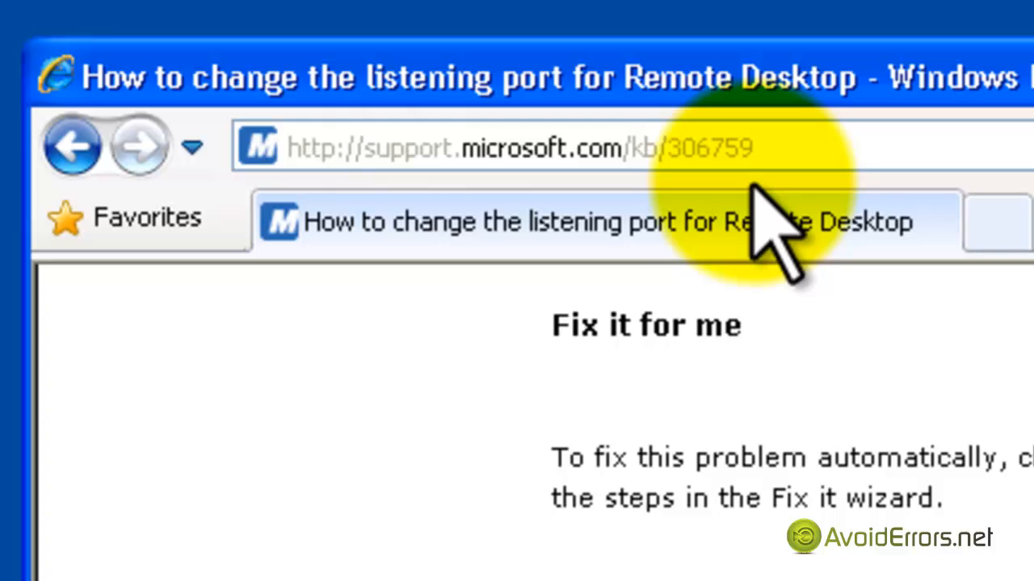
mouse_move(298, 235)
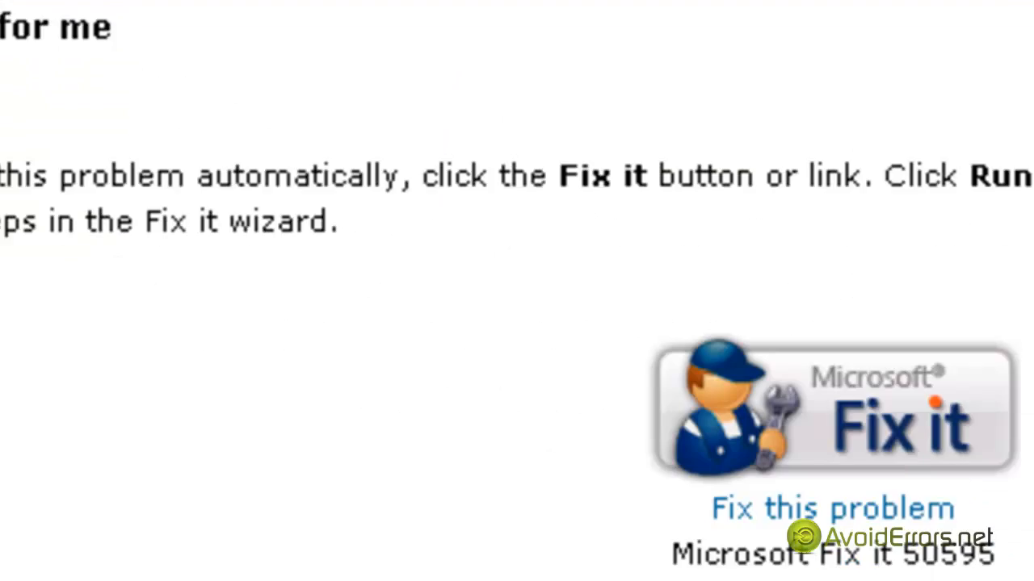
Download the Fix it 50595 package from the KB 306759 'Fix this problem' link and save it
left_click(835, 507)
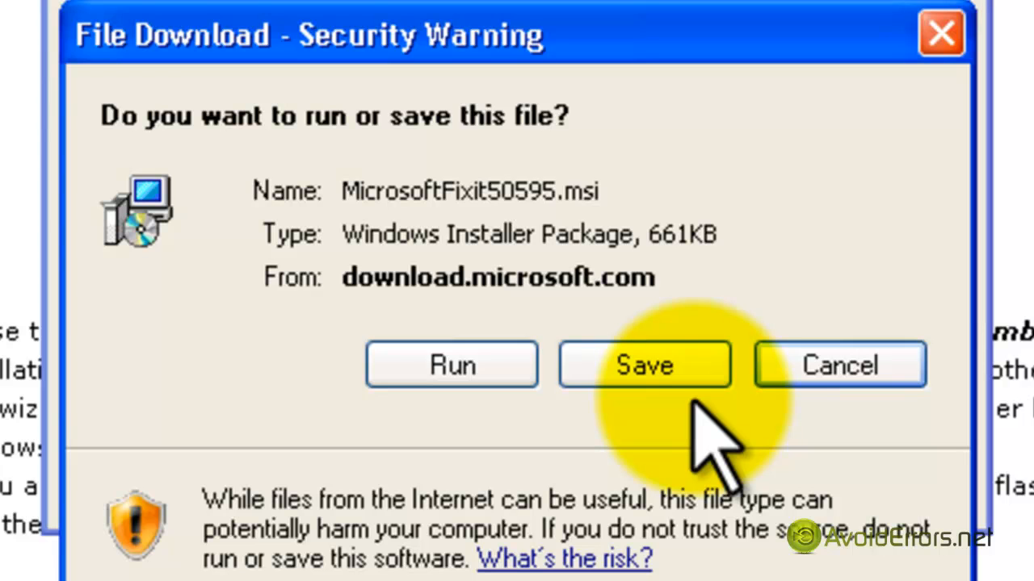
mouse_move(940, 34)
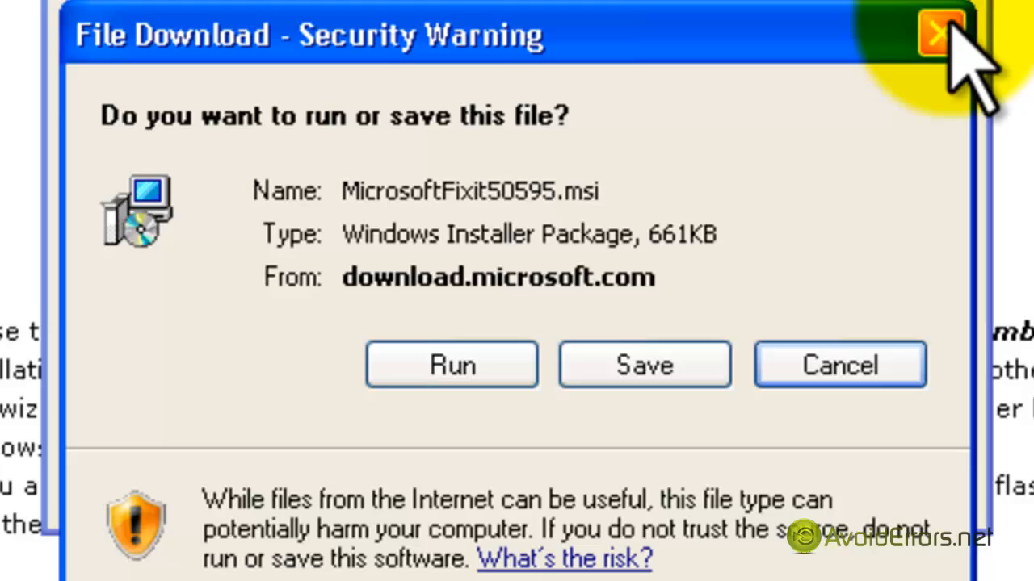
left_click(940, 32)
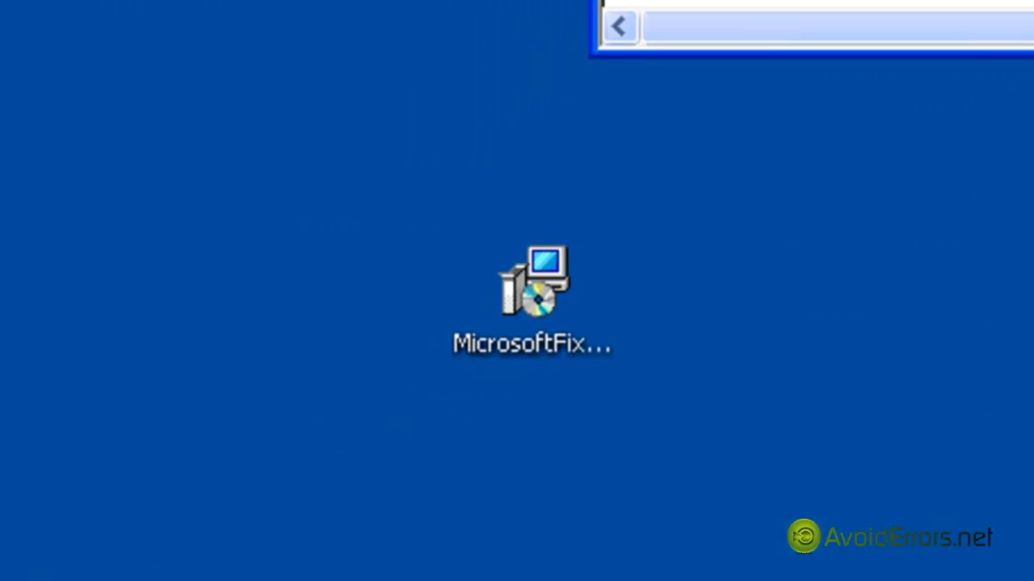
Run MicrosoftFixit50595 from the desktop, allowing it past the security warning to its license terms
left_click(533, 299)
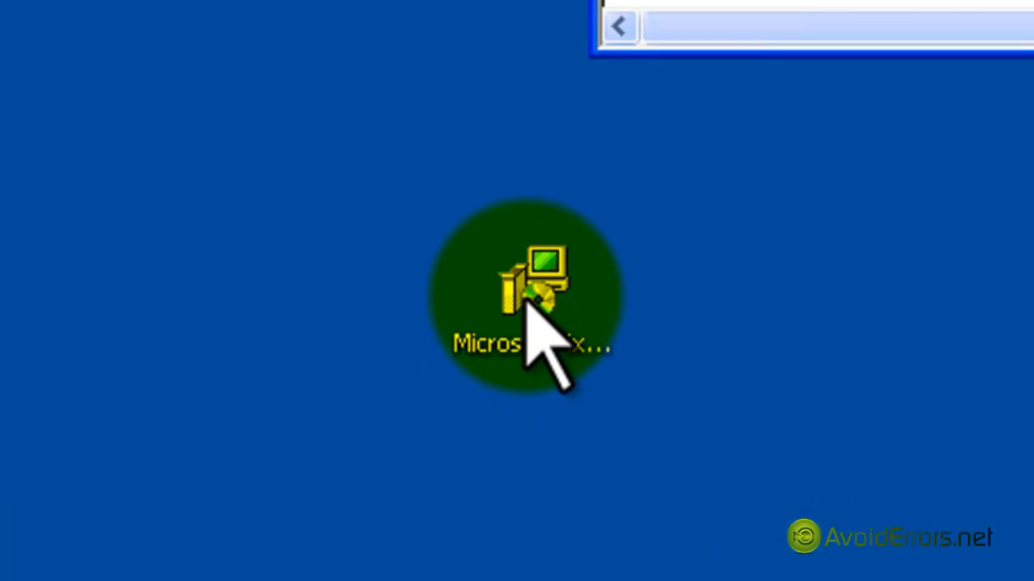
double_click(530, 291)
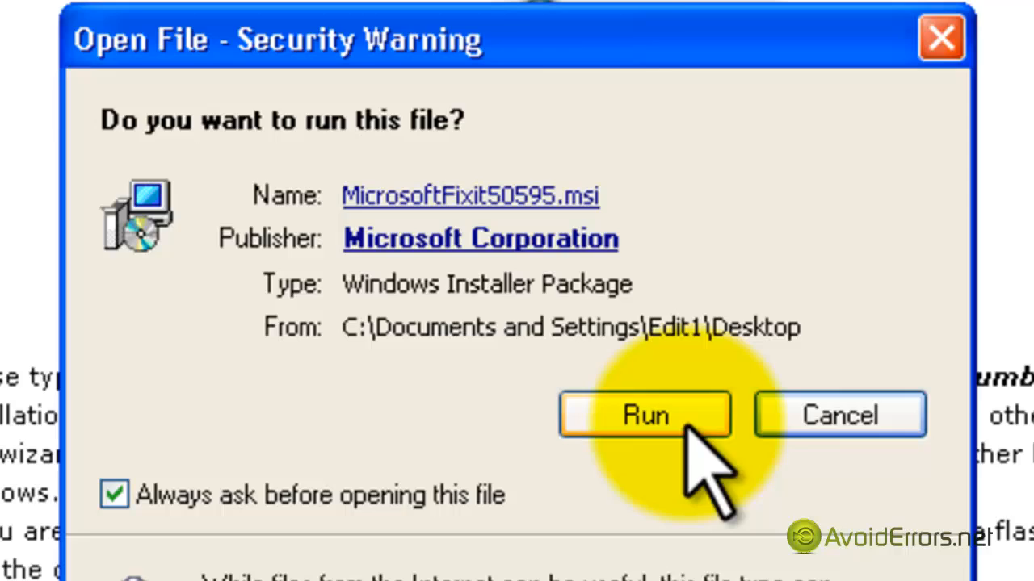
left_click(643, 414)
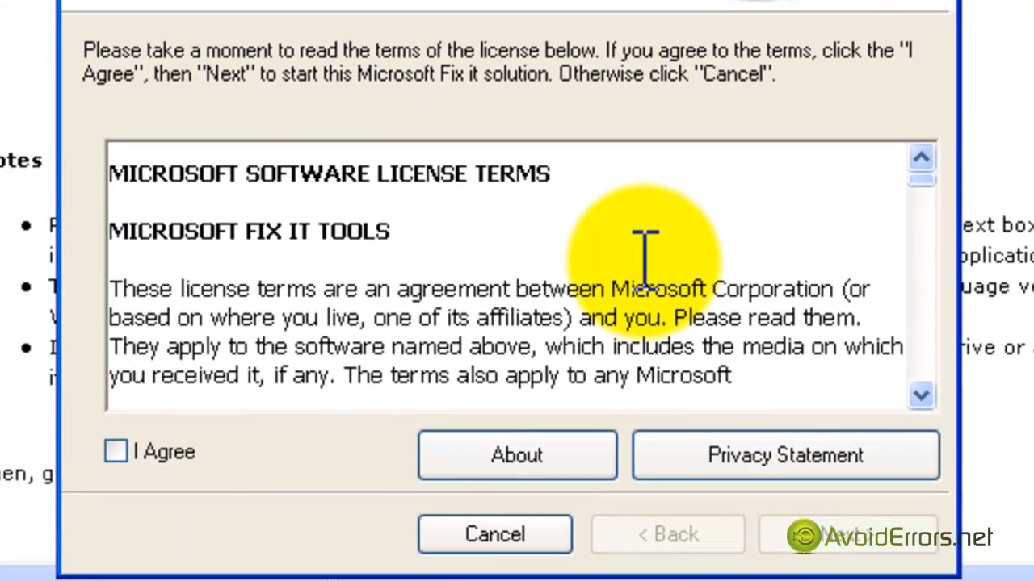
Accept the 'I Agree' license and advance the wizard until the fix reports it has been processed
left_click(117, 450)
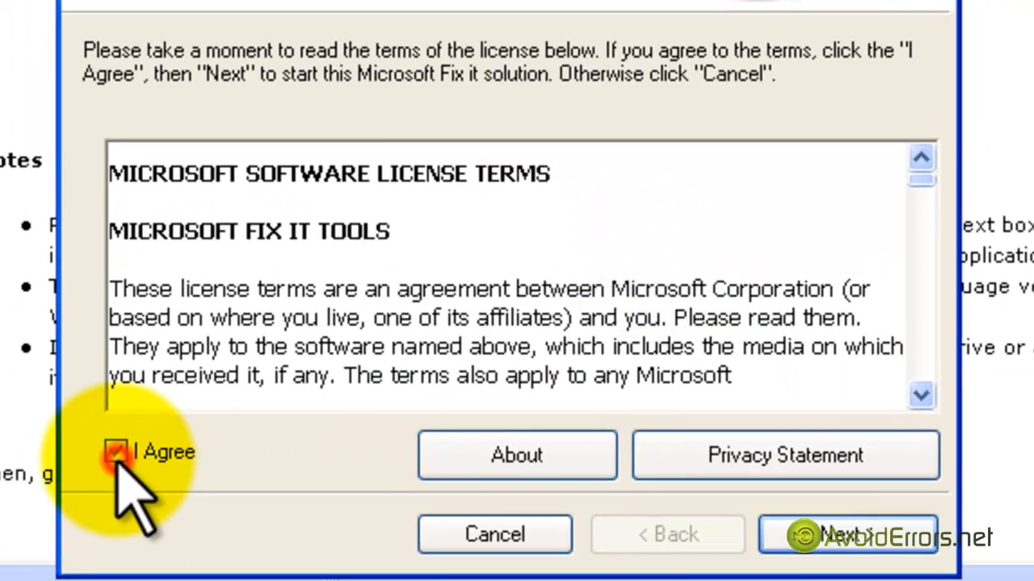
left_click(116, 451)
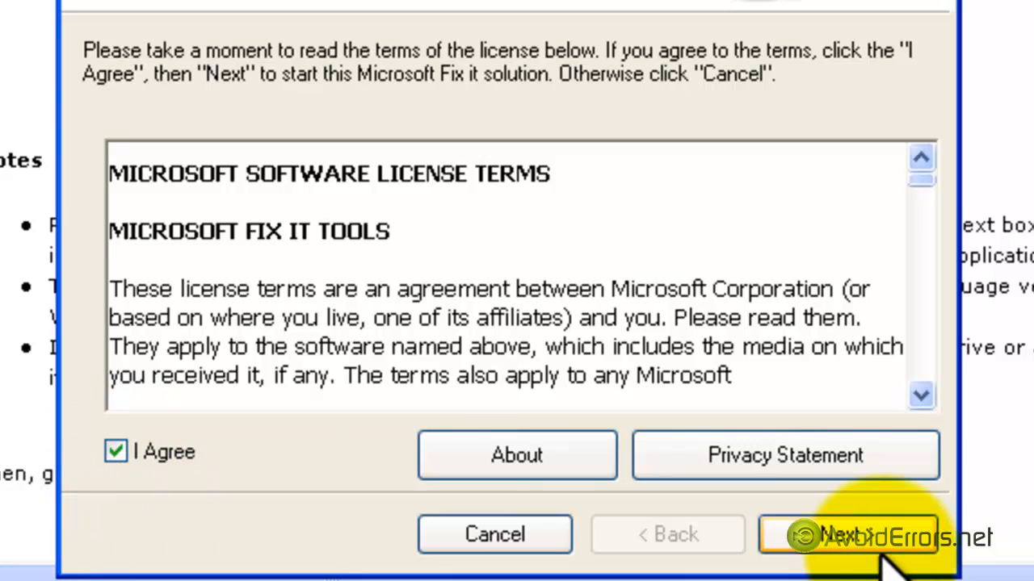
left_click(869, 533)
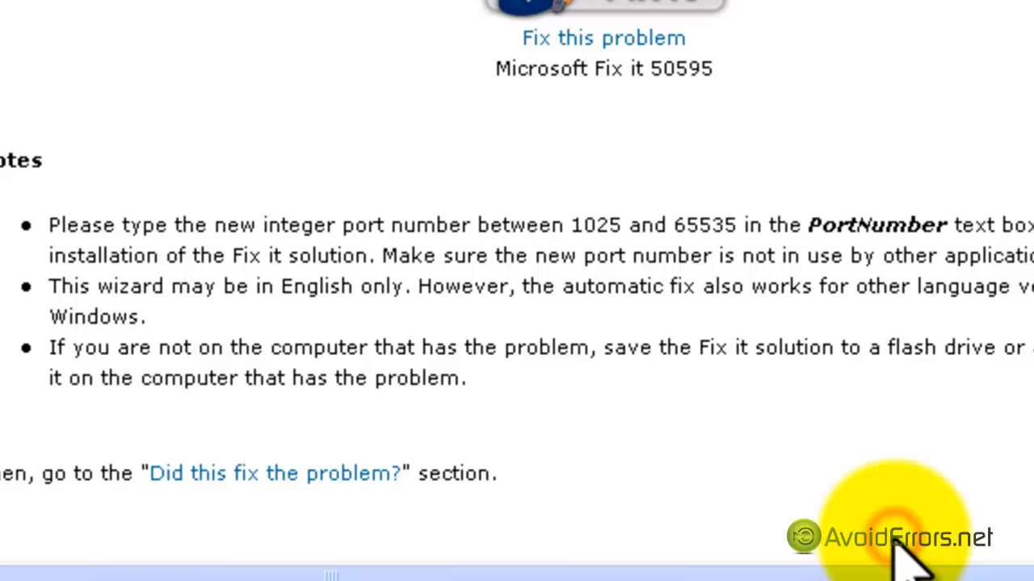
left_click(869, 534)
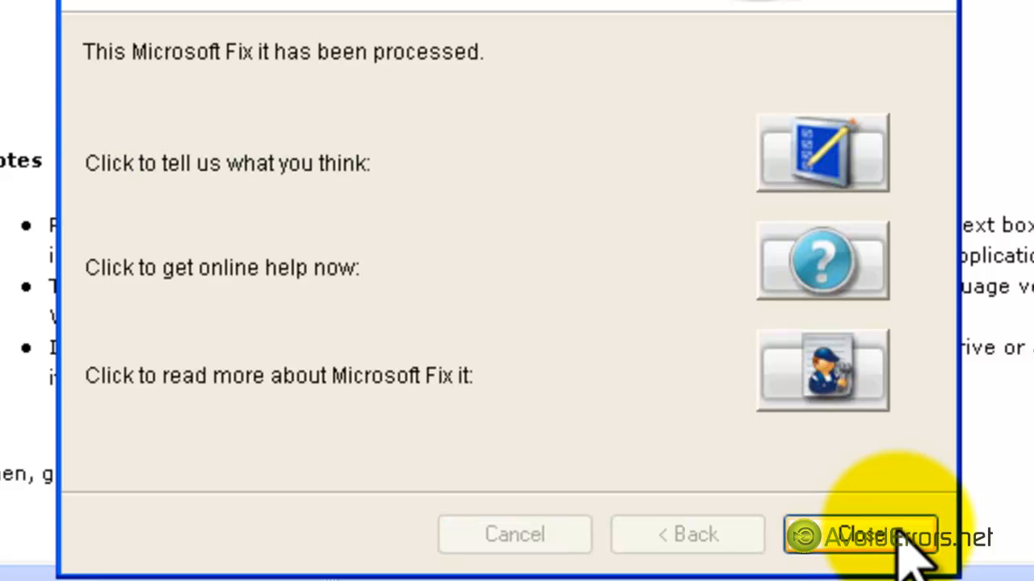
Close the finished Fix it wizard and choose Yes to restart so the port change takes effect
left_click(864, 535)
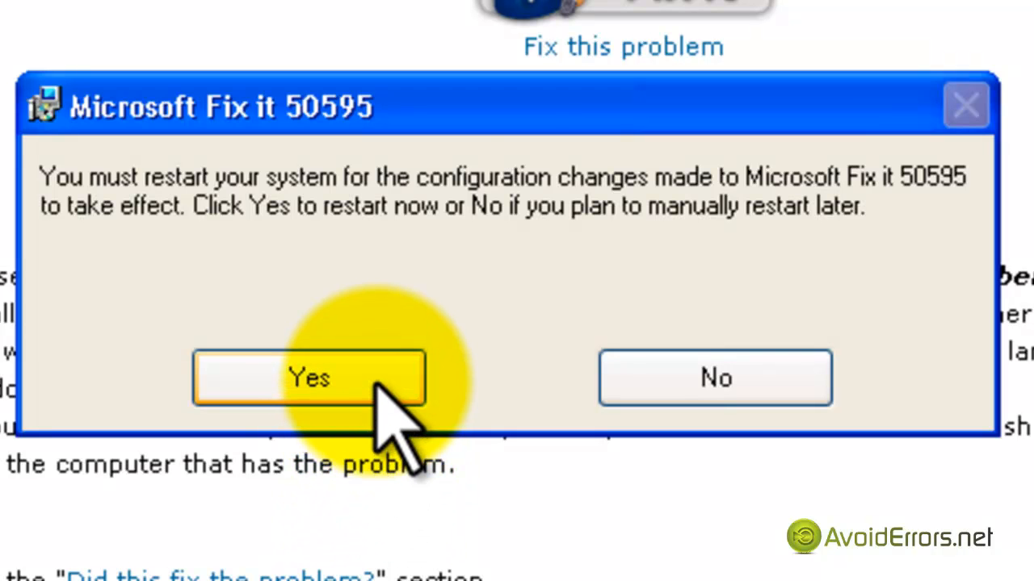
left_click(309, 378)
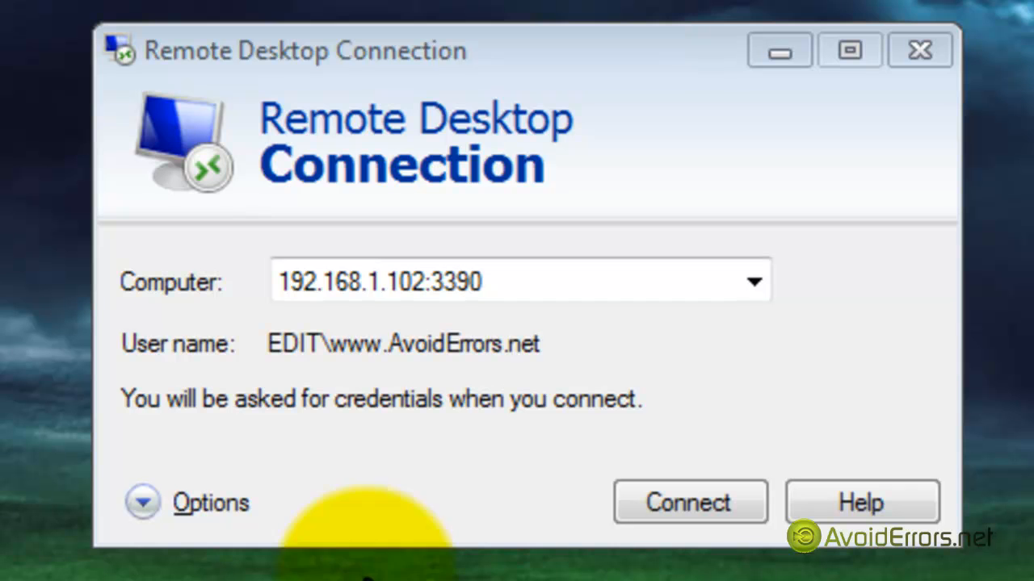
mouse_move(278, 339)
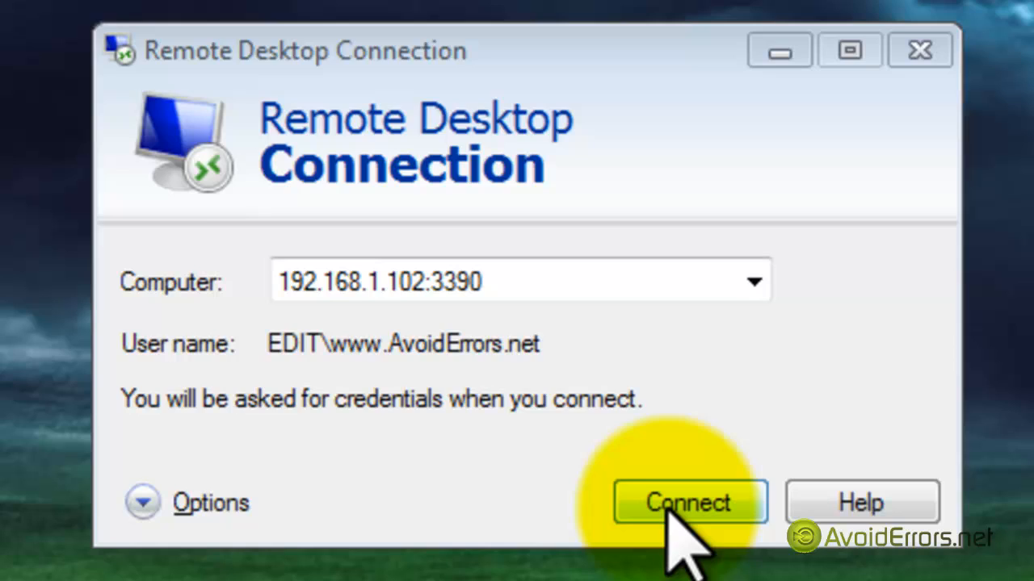
Connect to 192.168.1.102:3390 and reach the remote Windows XP logon screen
left_click(688, 501)
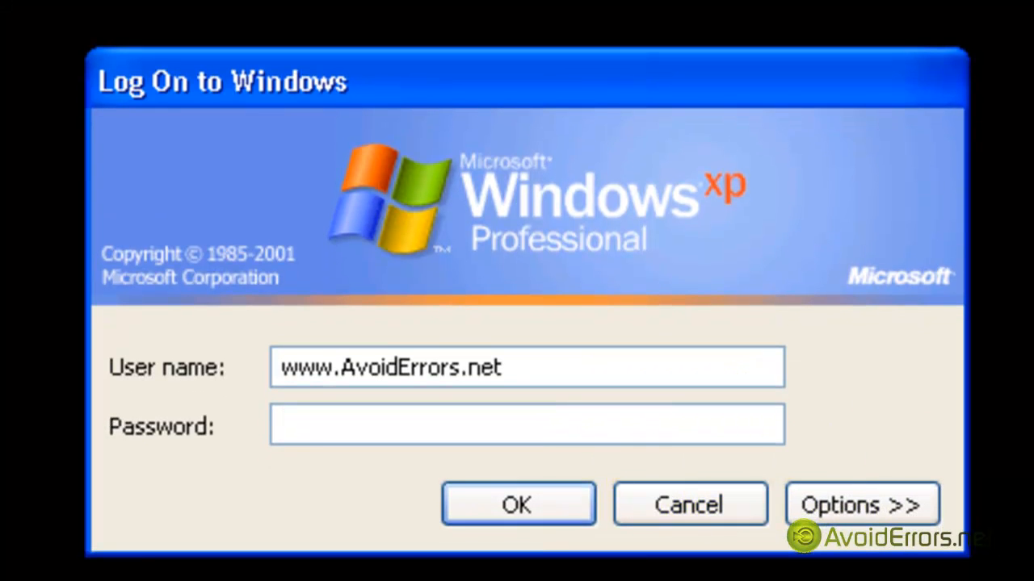